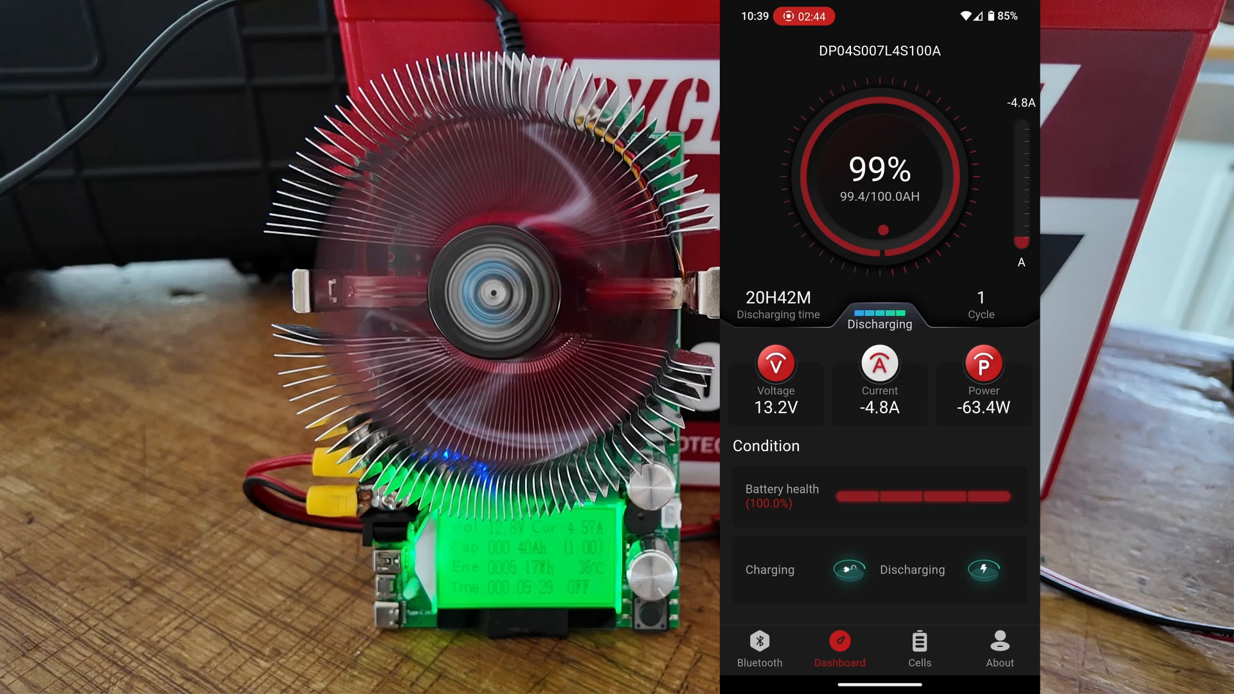
Show the Cells page with the four cell voltages and MOS temperature
{"action": "left_click", "coordinate": [917, 649]}
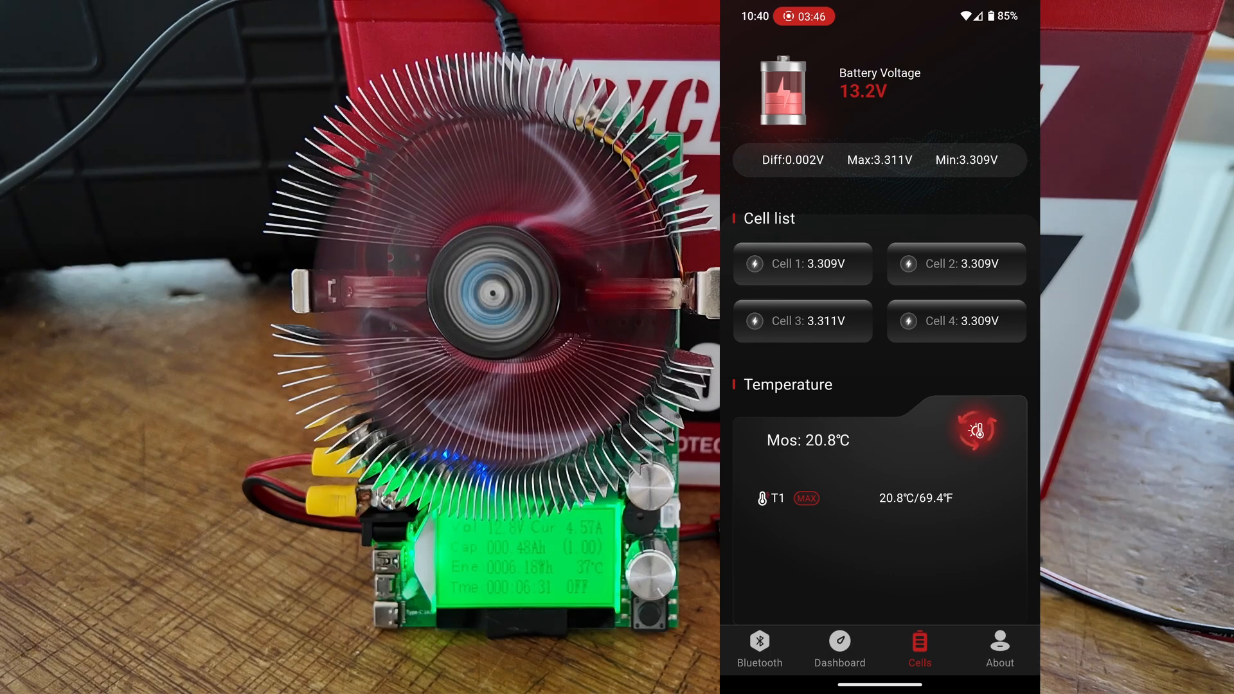
{"action": "left_click", "coordinate": [998, 649]}
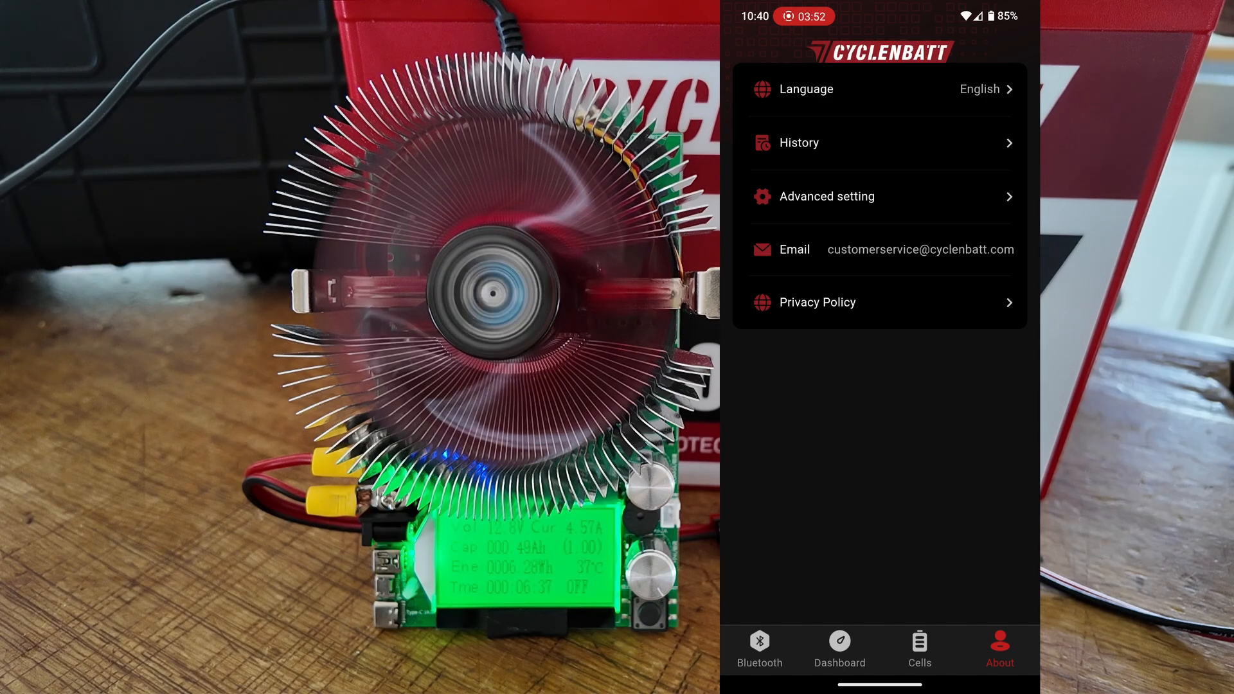
{"action": "left_click", "coordinate": [826, 196]}
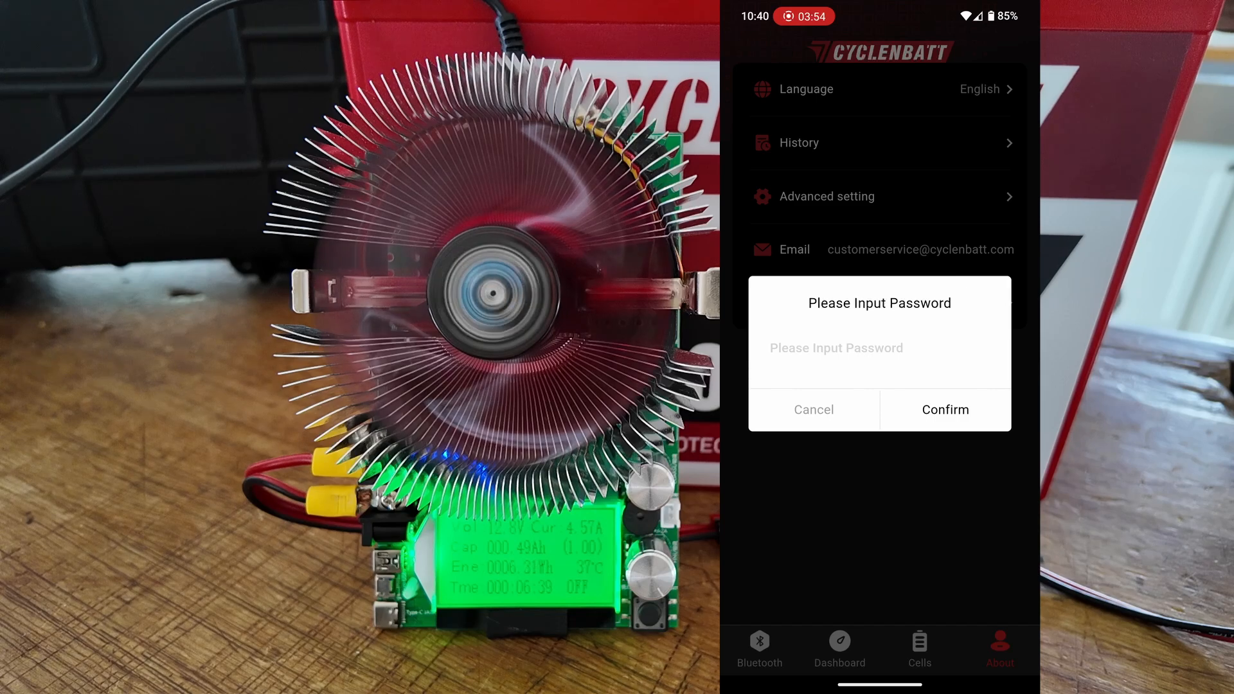
{"action": "left_click", "coordinate": [835, 347]}
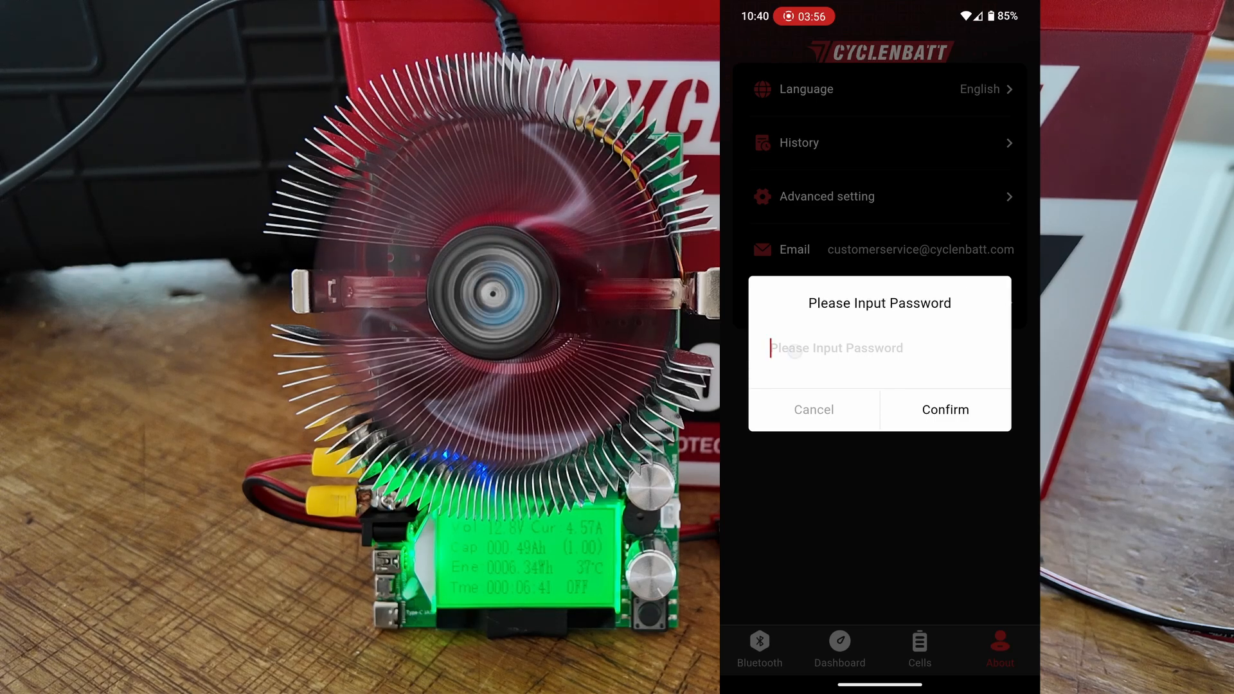
{"action": "left_click", "coordinate": [879, 347]}
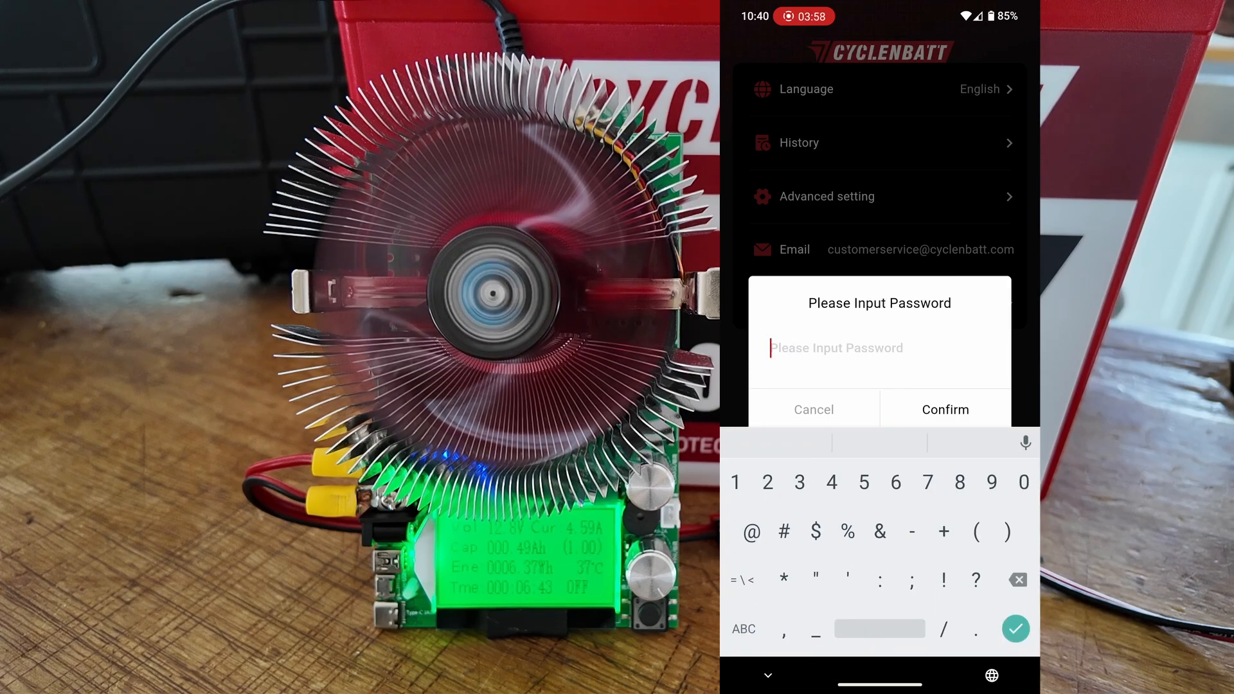
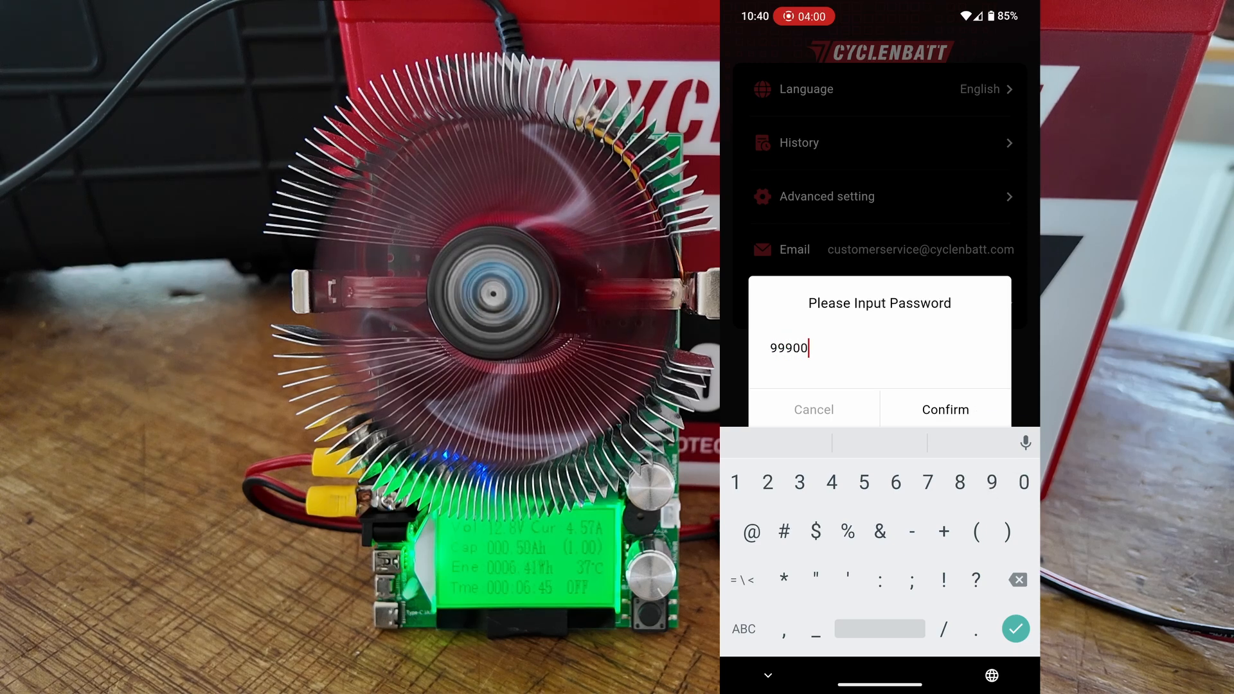
{"action": "left_click", "coordinate": [944, 409]}
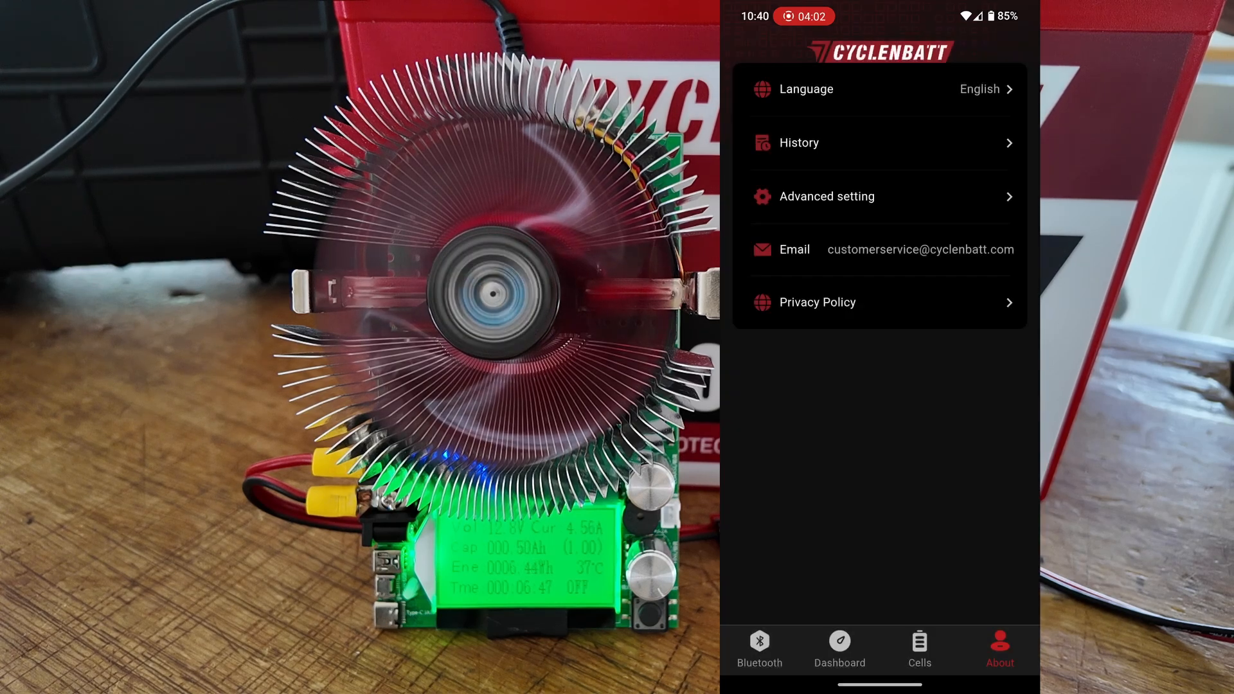
Open Advanced setting and scroll past Software Config and Voltage Config
{"action": "left_click", "coordinate": [826, 196]}
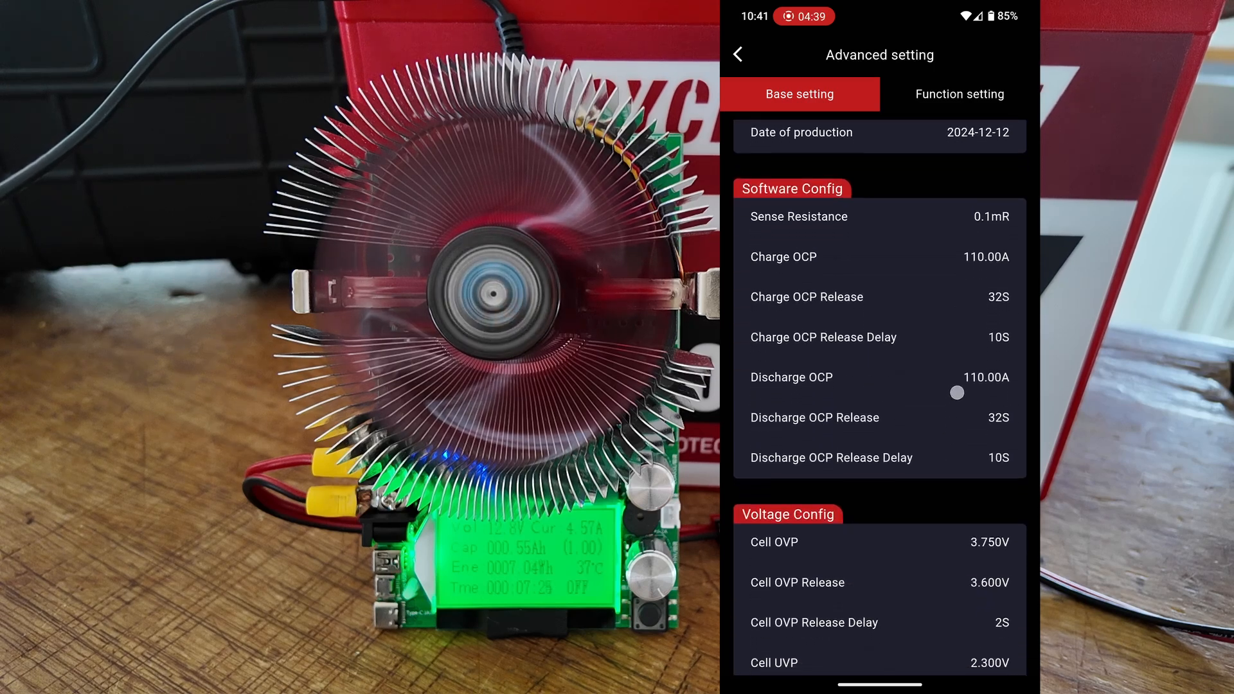
{"action": "scroll", "scroll_direction": "down", "scroll_amount": 3}
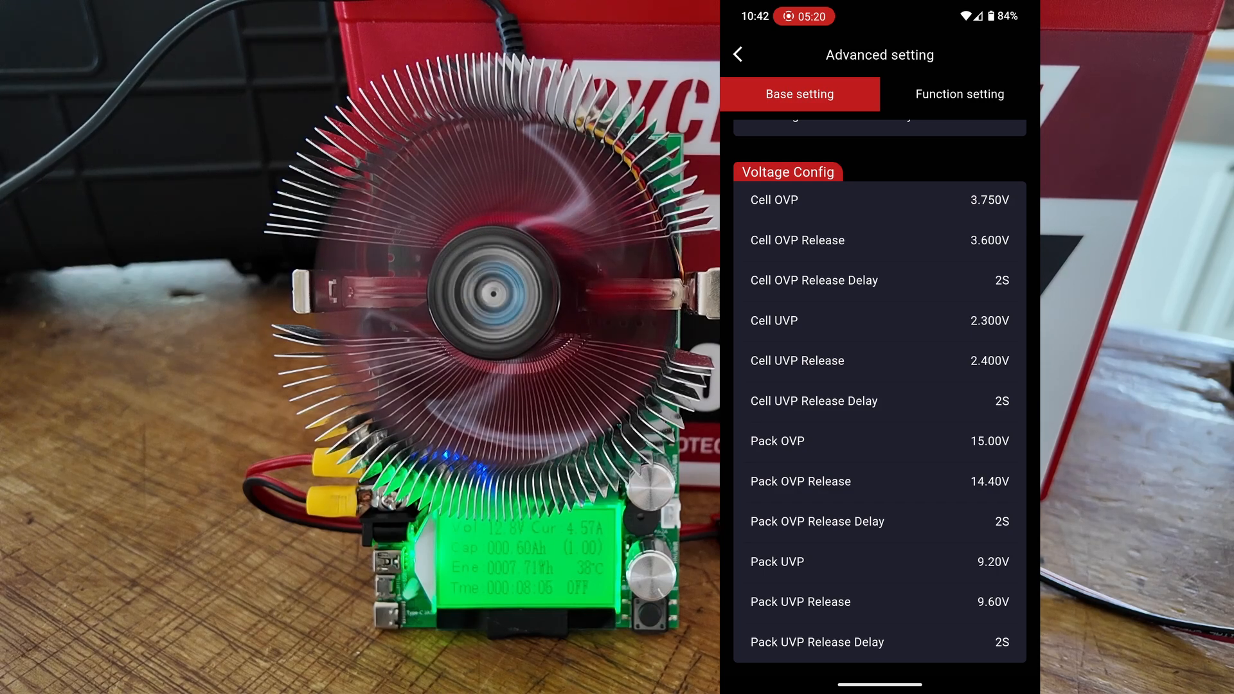
{"action": "scroll", "scroll_direction": "down", "scroll_amount": 3}
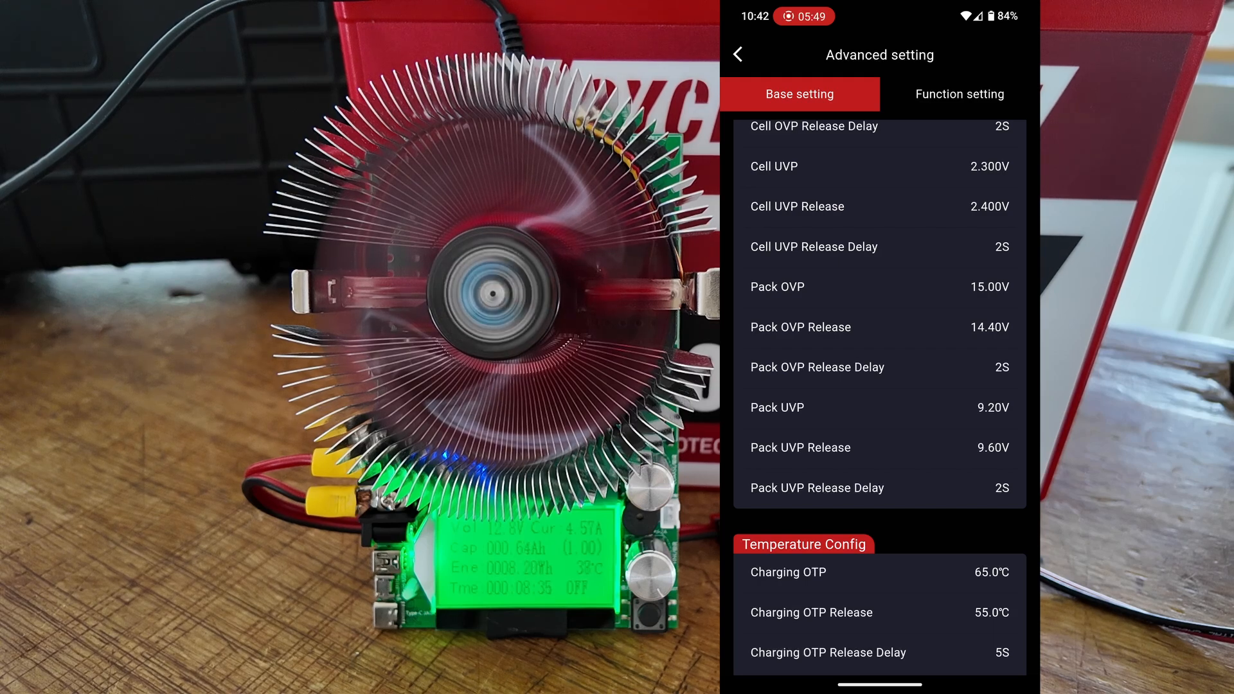
{"action": "scroll", "scroll_direction": "down", "scroll_amount": 3}
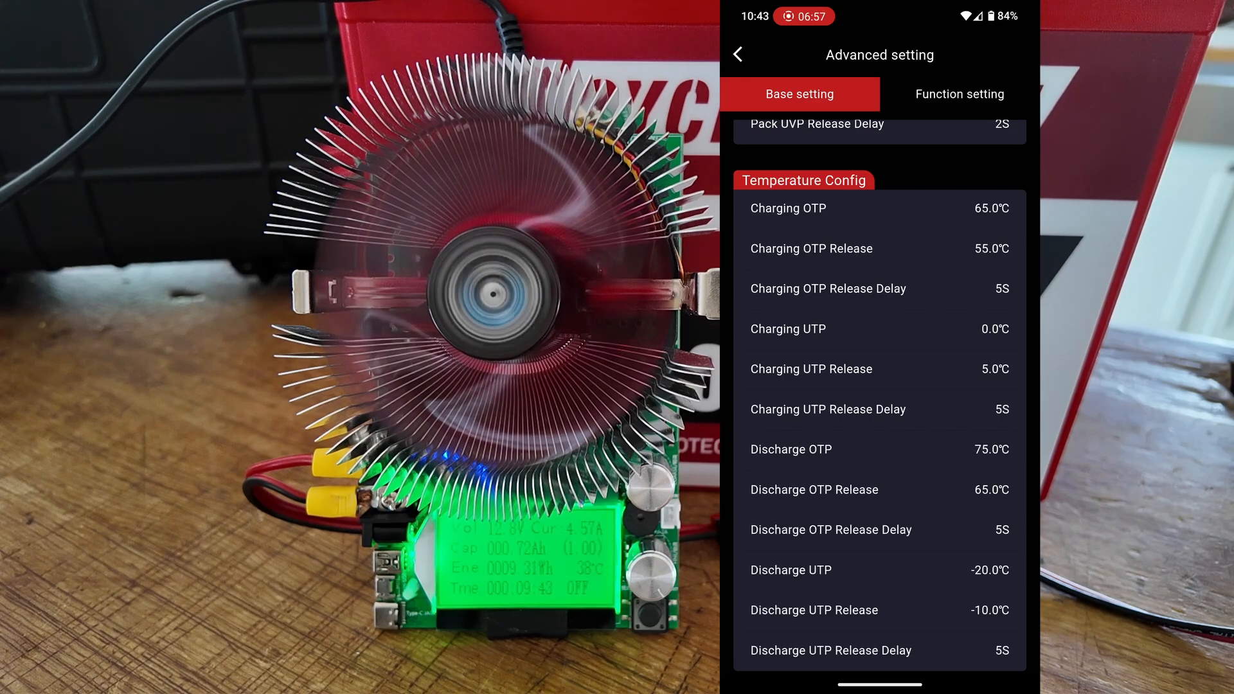
Change Charging UTP from 0.0 to 3.0 °C, then show the Function setting tab
{"action": "left_click", "coordinate": [879, 328]}
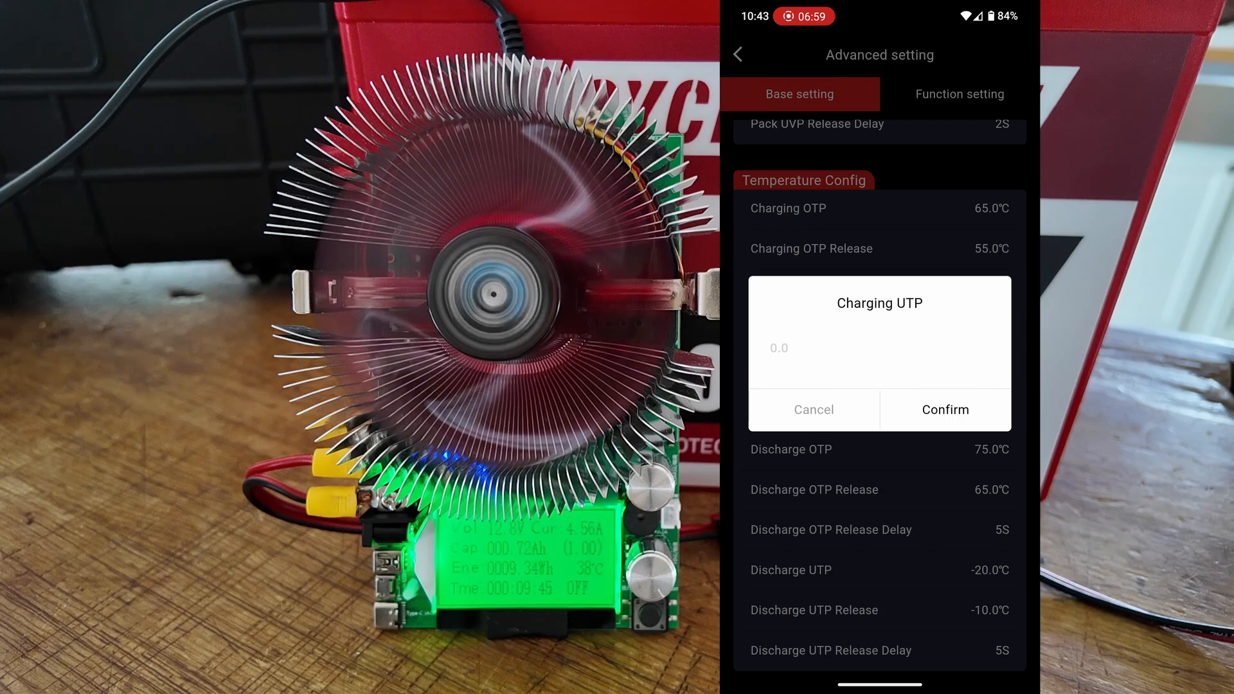
{"action": "left_click", "coordinate": [879, 348]}
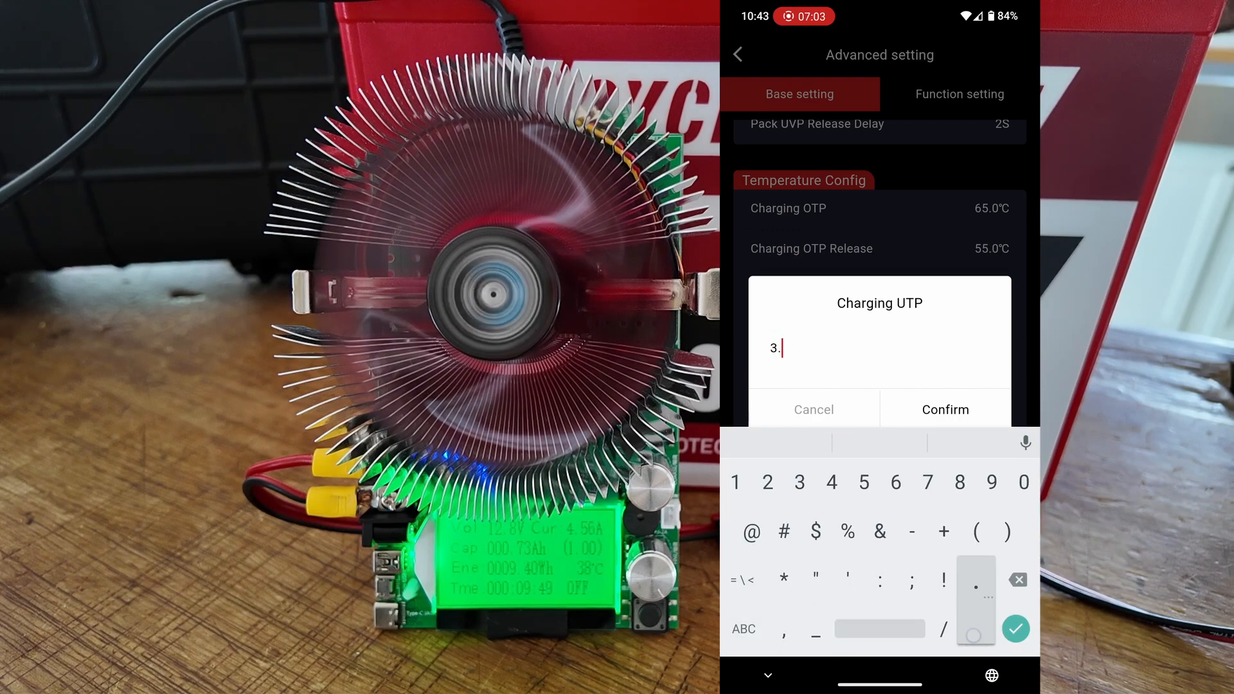
{"action": "left_click", "coordinate": [813, 409]}
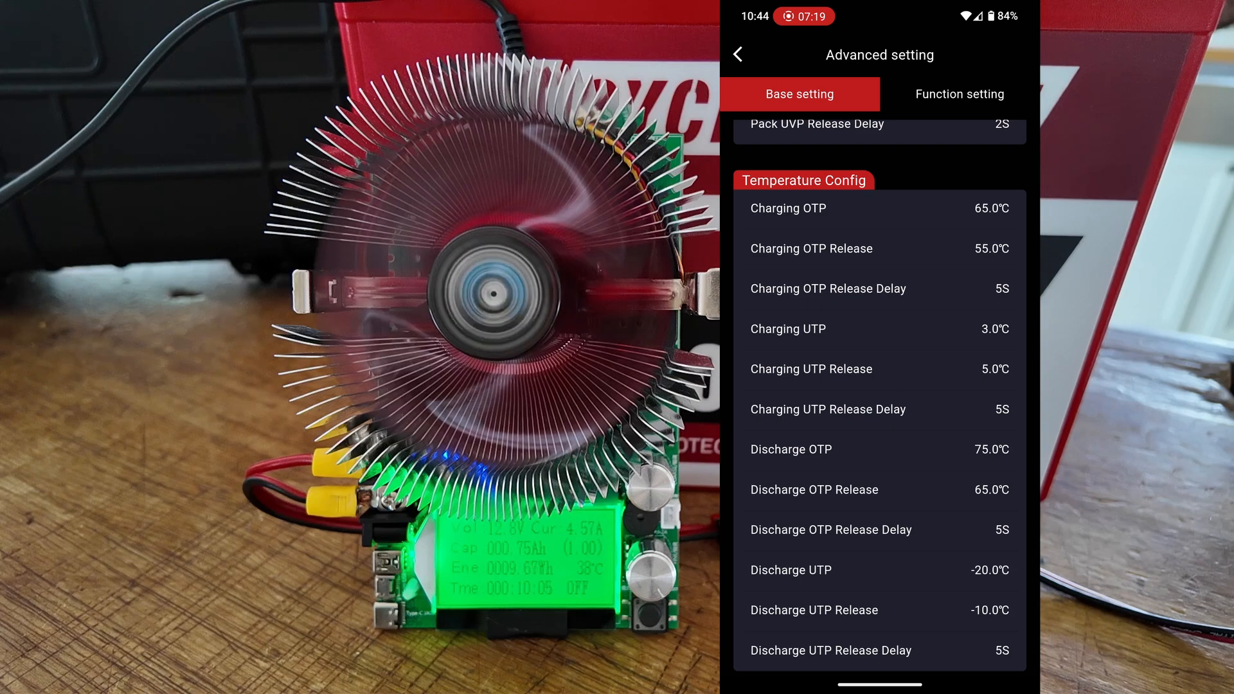
{"action": "scroll", "scroll_direction": "up", "scroll_amount": 3}
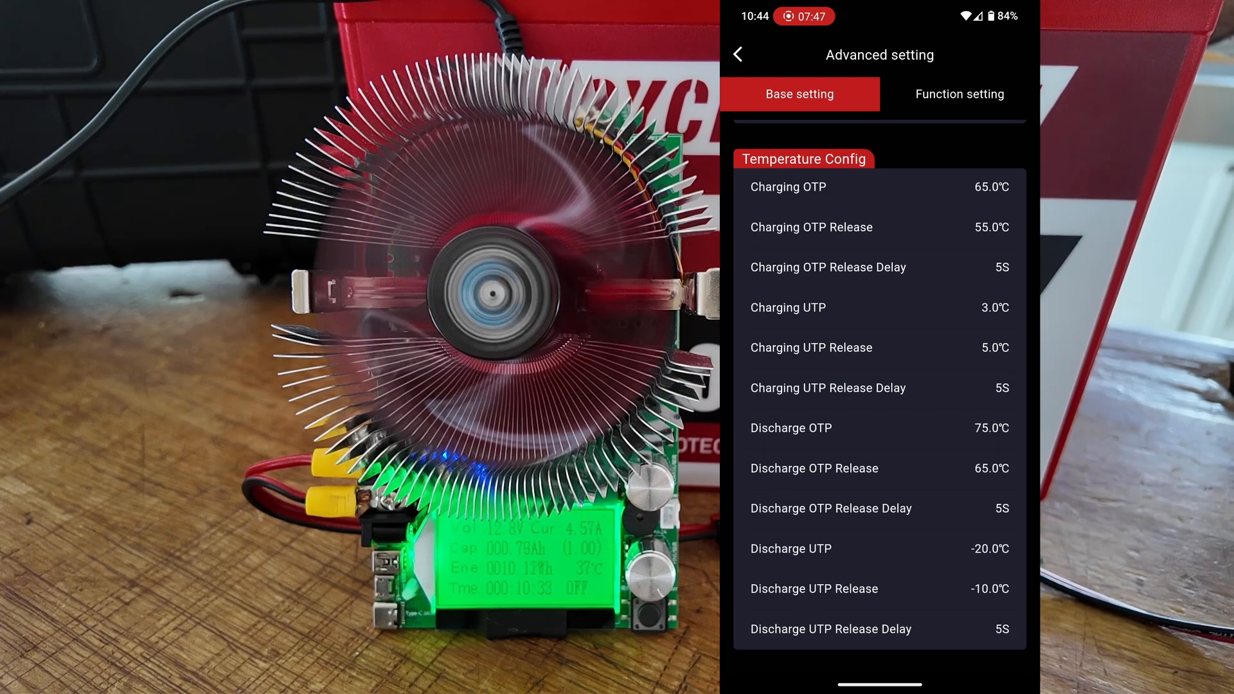
{"action": "left_click", "coordinate": [959, 94]}
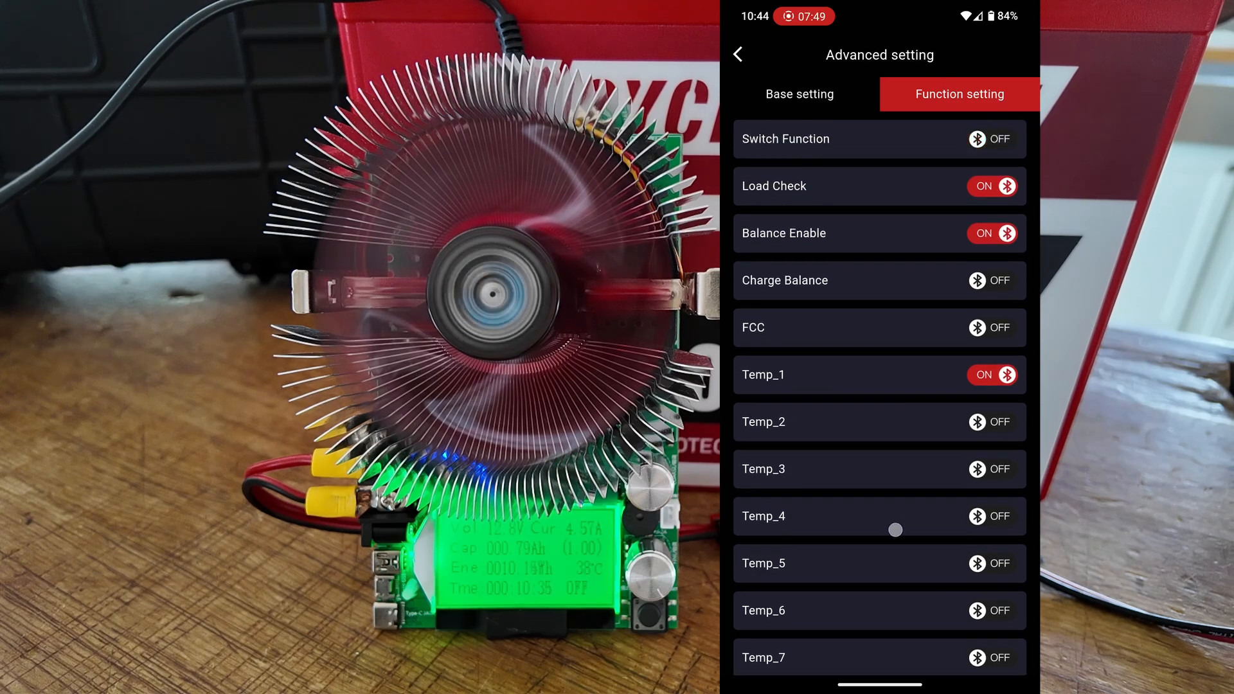